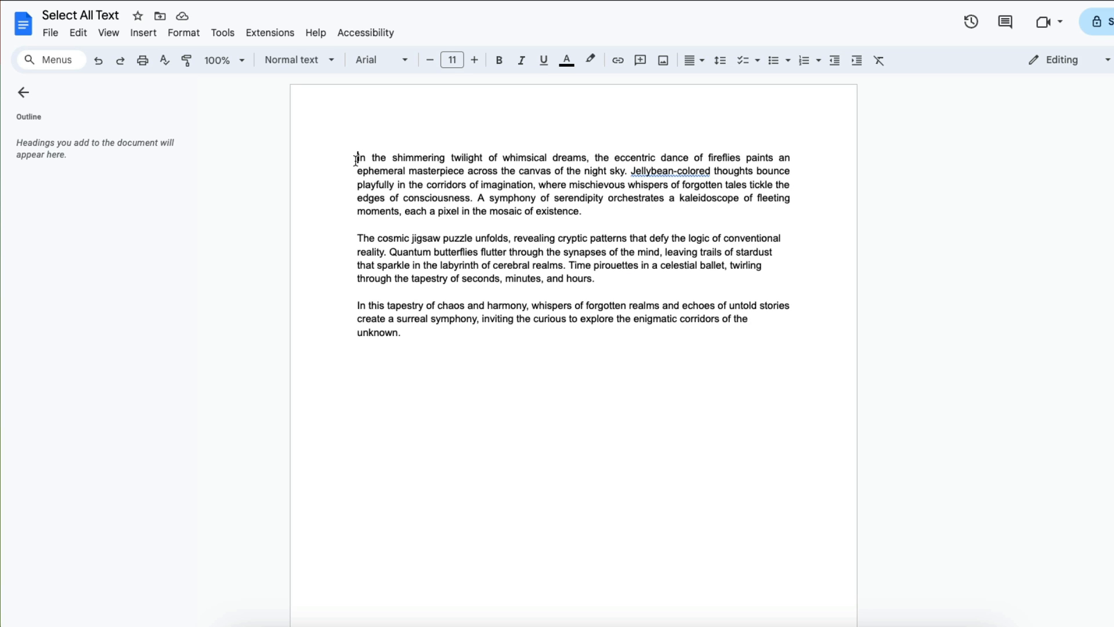
# Step: Select all three paragraphs by dragging from the opening word 'In' to the end
pyautogui.doubleClick(361, 158)
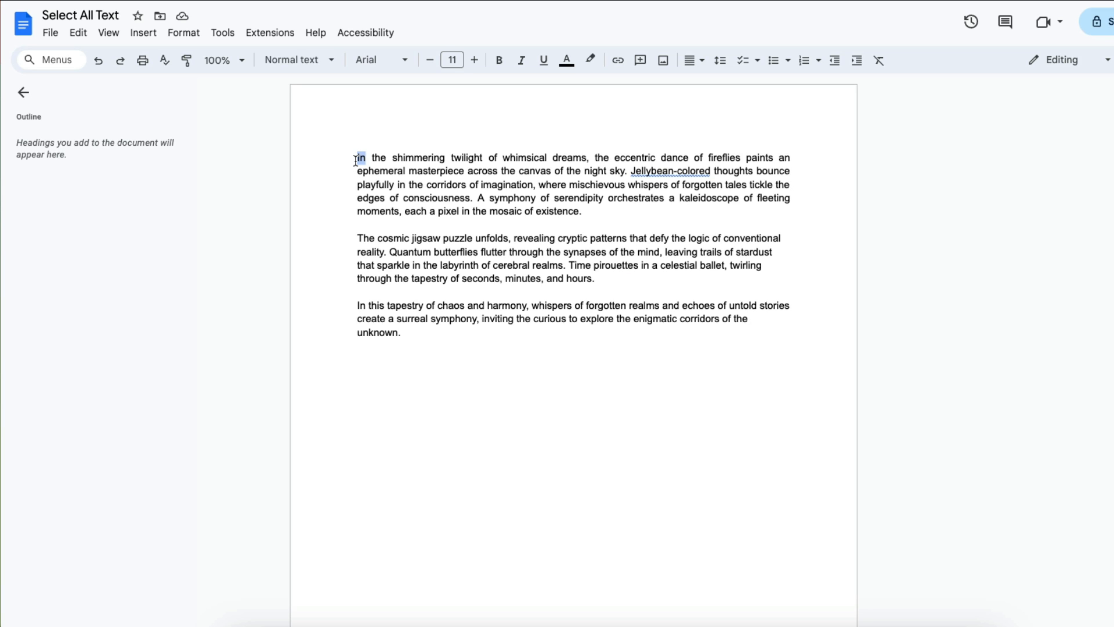
pyautogui.moveTo(359, 158); pyautogui.dragTo(485, 306)
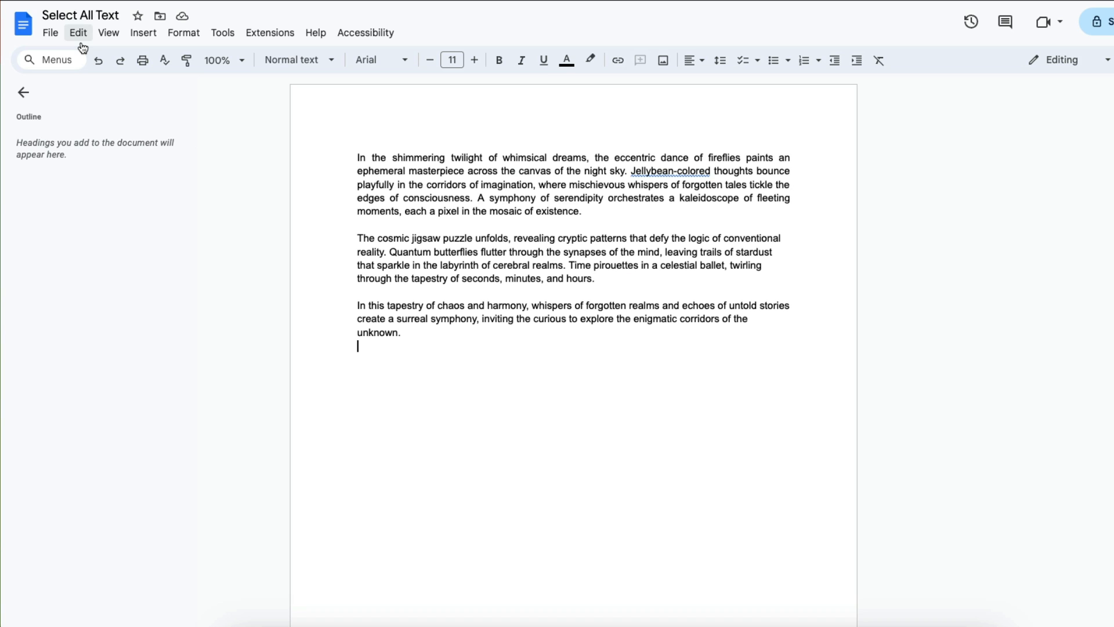
# Step: Select all document text using Edit > Select all
pyautogui.click(77, 33)
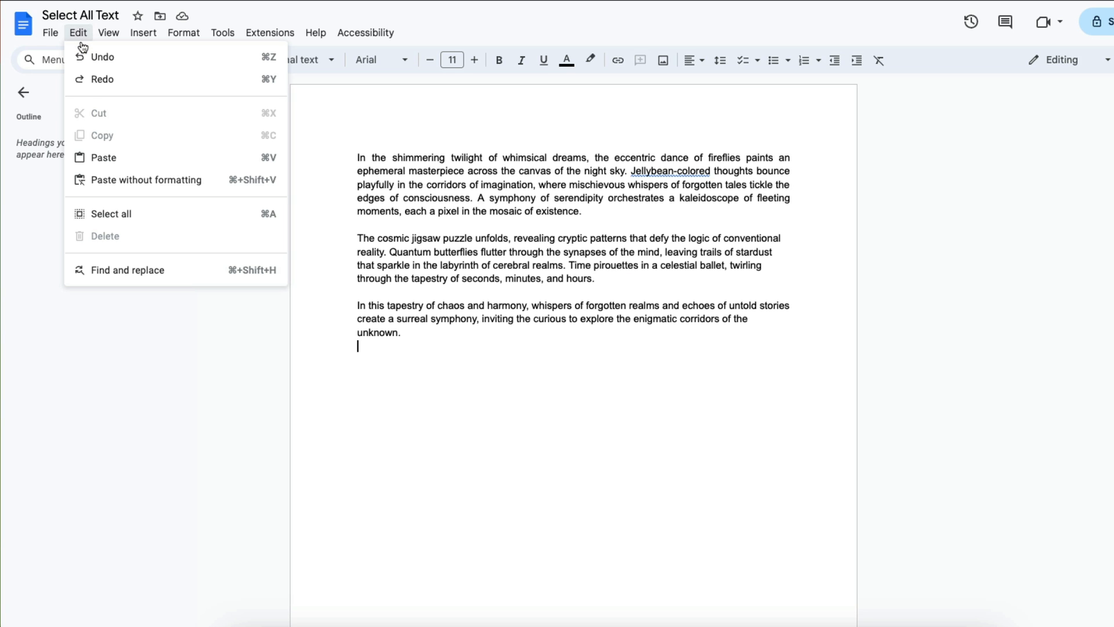
pyautogui.moveTo(130, 219)
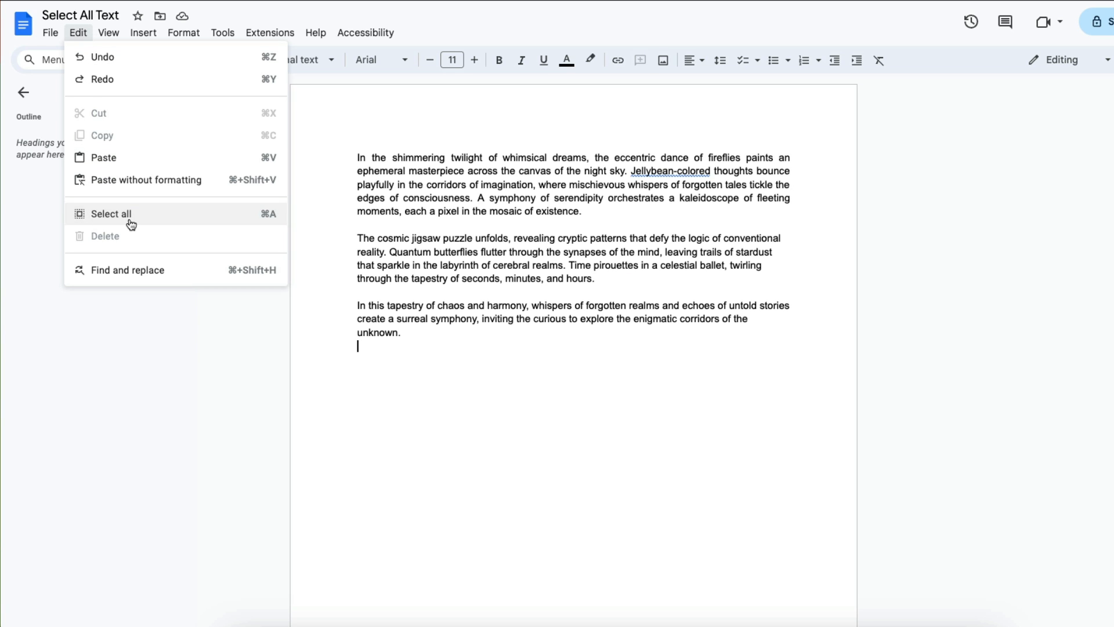
pyautogui.click(111, 215)
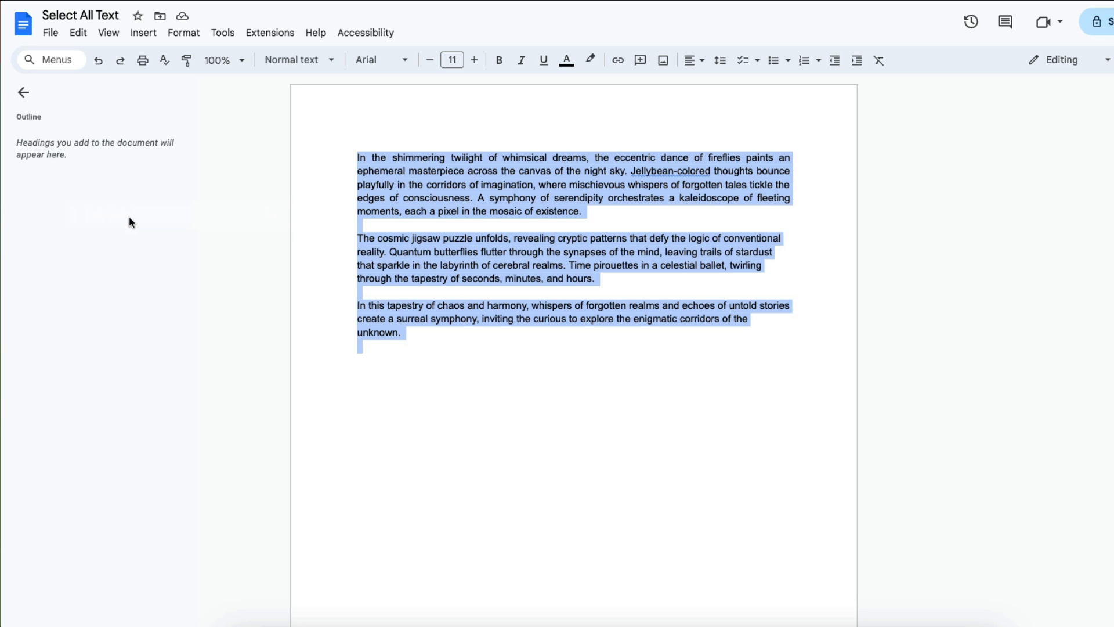
pyautogui.click(459, 400)
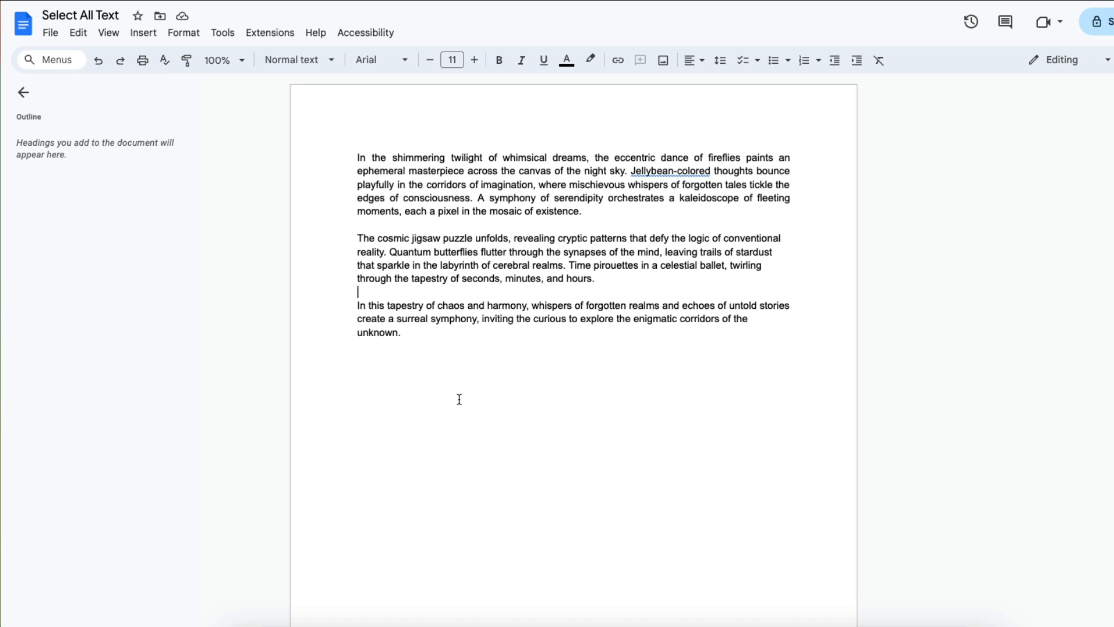
pyautogui.press('ctrl+a')
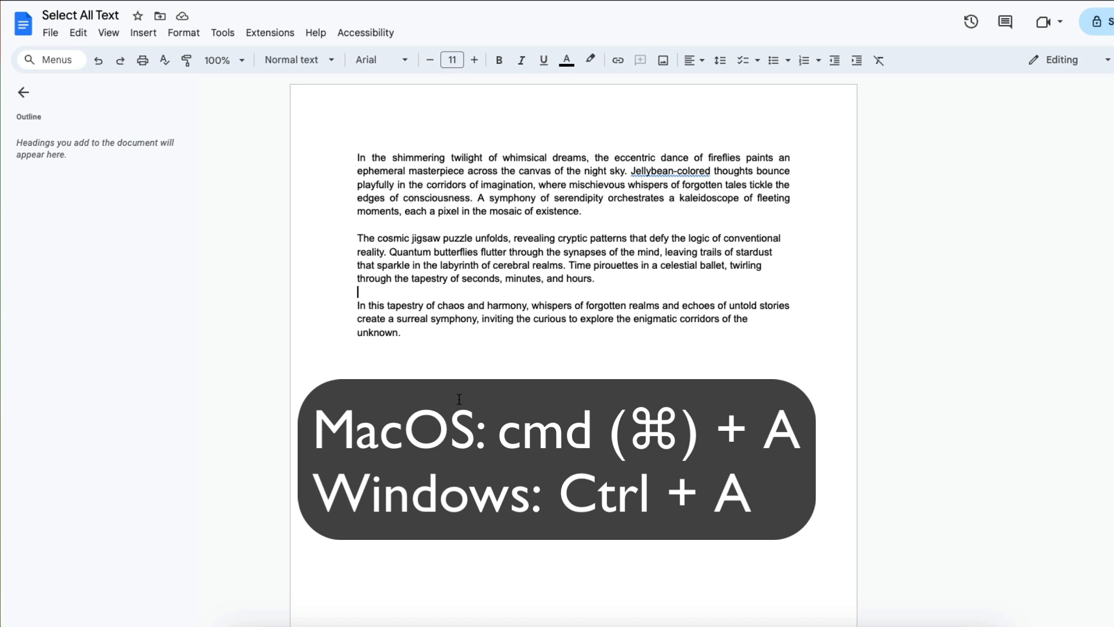
pyautogui.press('cmd+a')
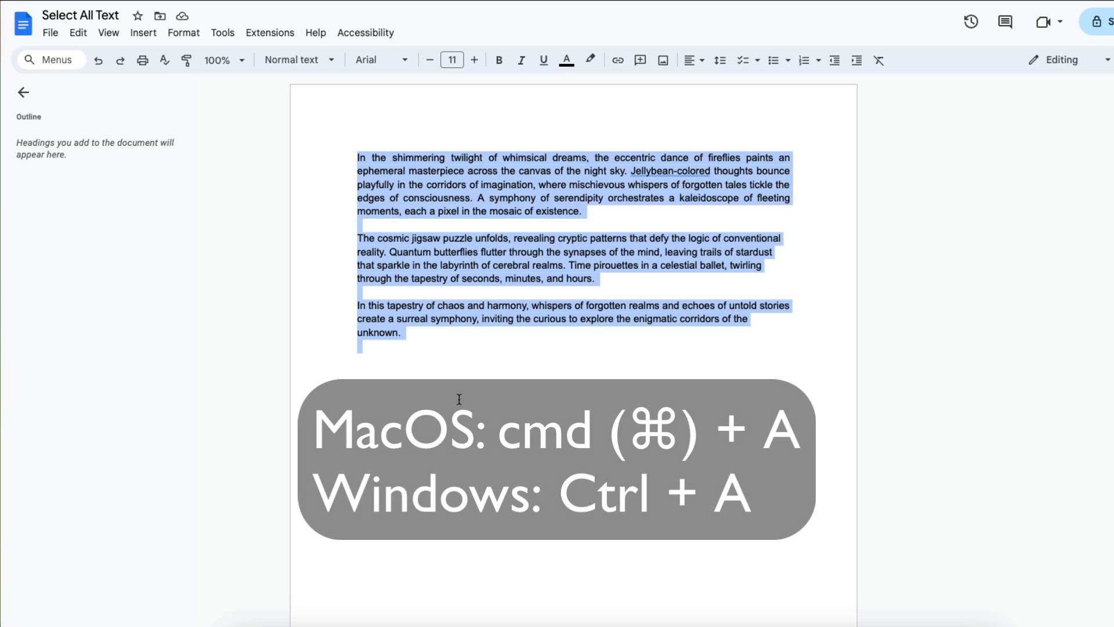
pyautogui.press('ctrl+a')
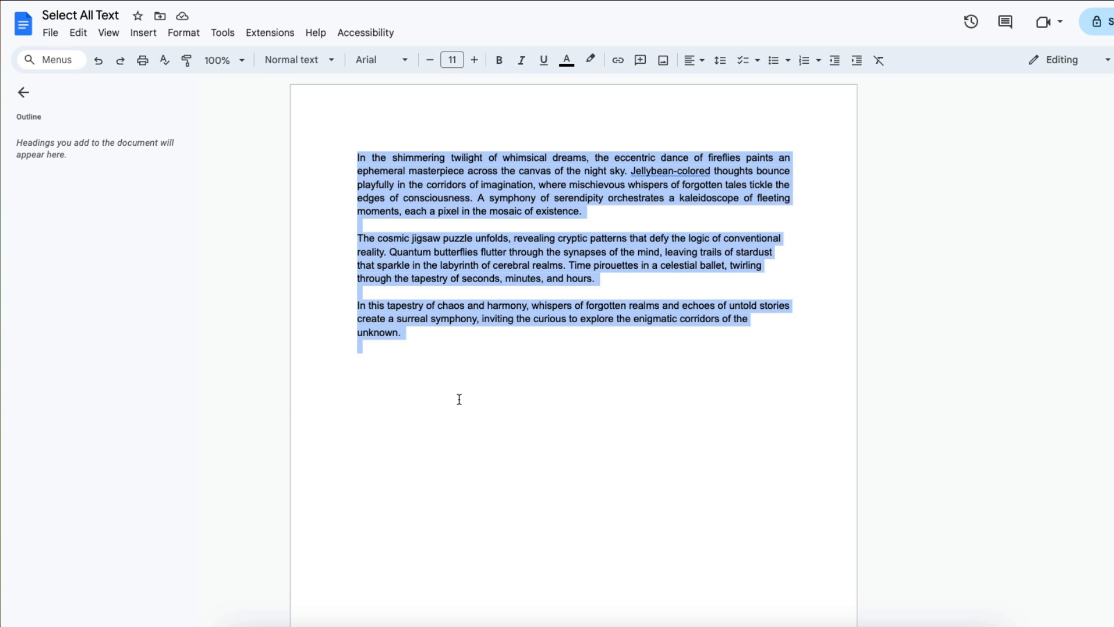